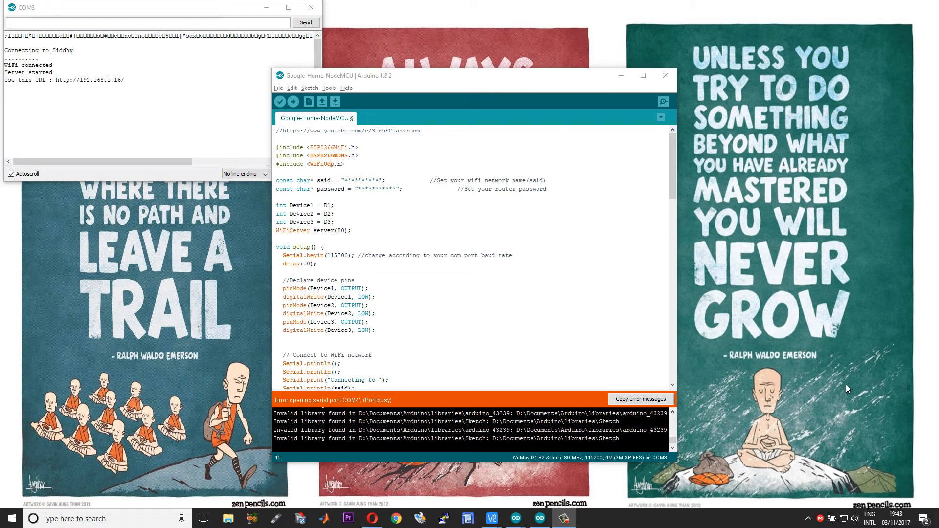
{"action": "mouse_move", "coordinate": [672, 464]}
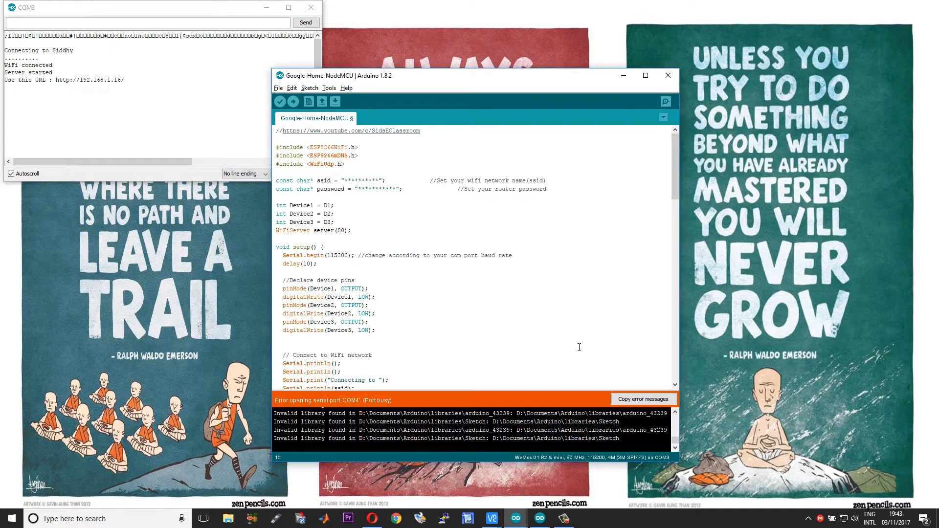
{"action": "mouse_move", "coordinate": [568, 331]}
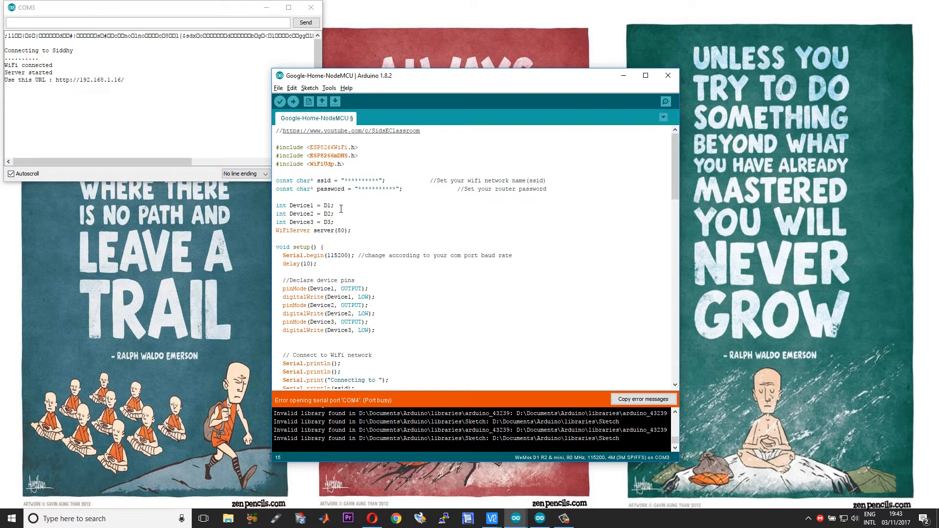
{"action": "mouse_move", "coordinate": [340, 223]}
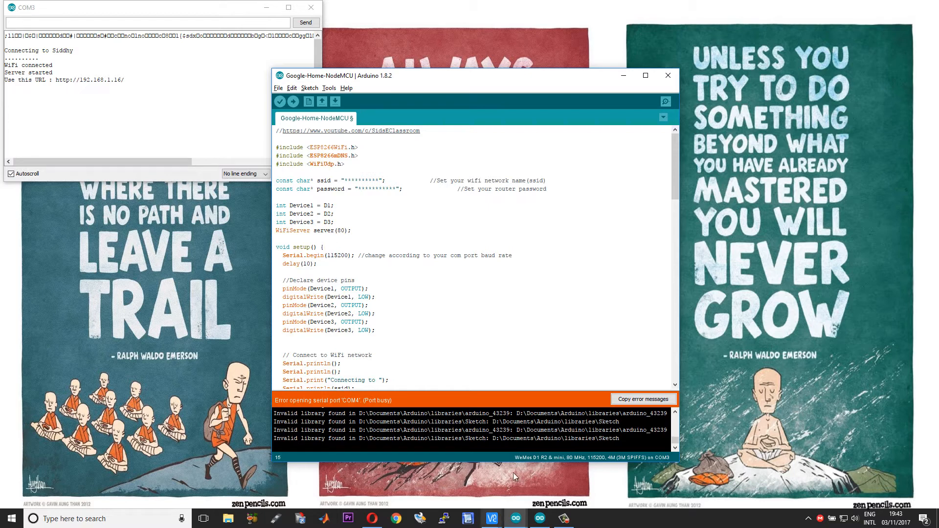
{"action": "mouse_move", "coordinate": [530, 460]}
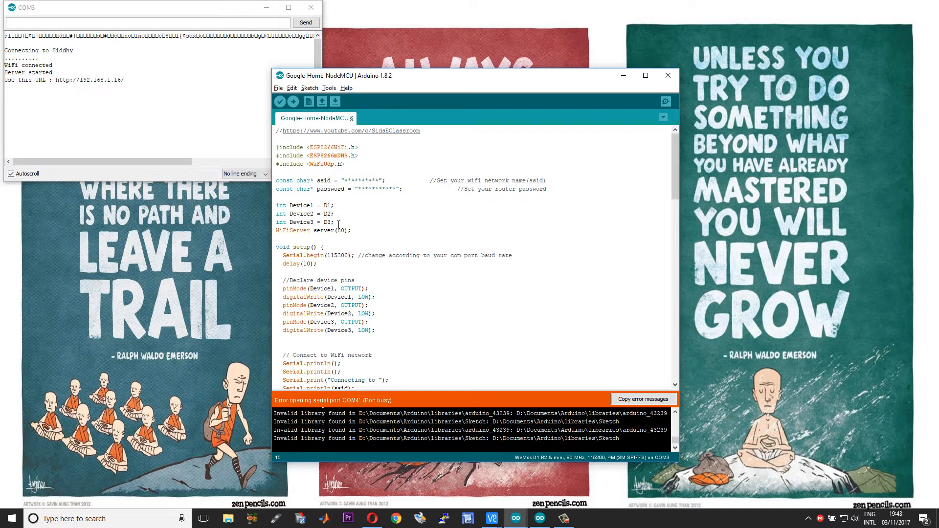
{"action": "mouse_move", "coordinate": [338, 208]}
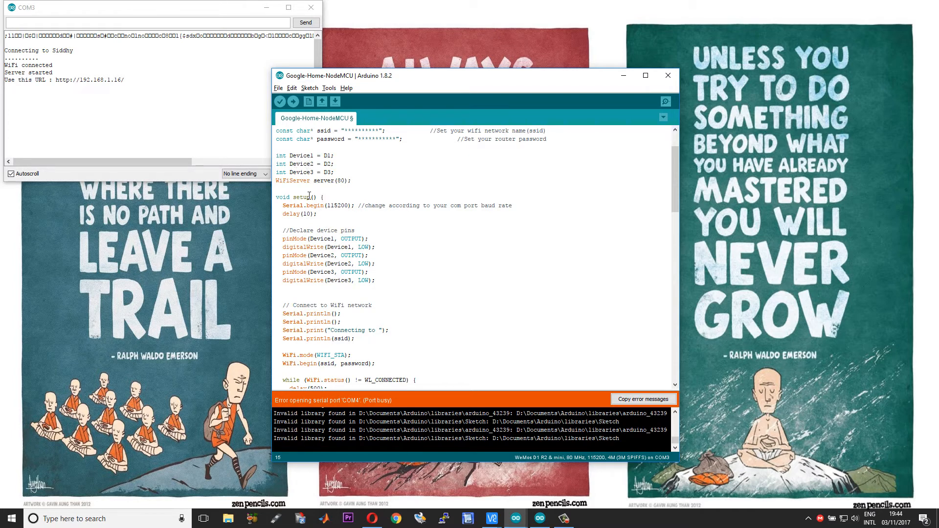
- Show the ESP IP in the COM3 serial monitor, then switch to the Raspberry Pi VNC desktop
{"action": "scroll", "scroll_direction": "down", "scroll_amount": 3}
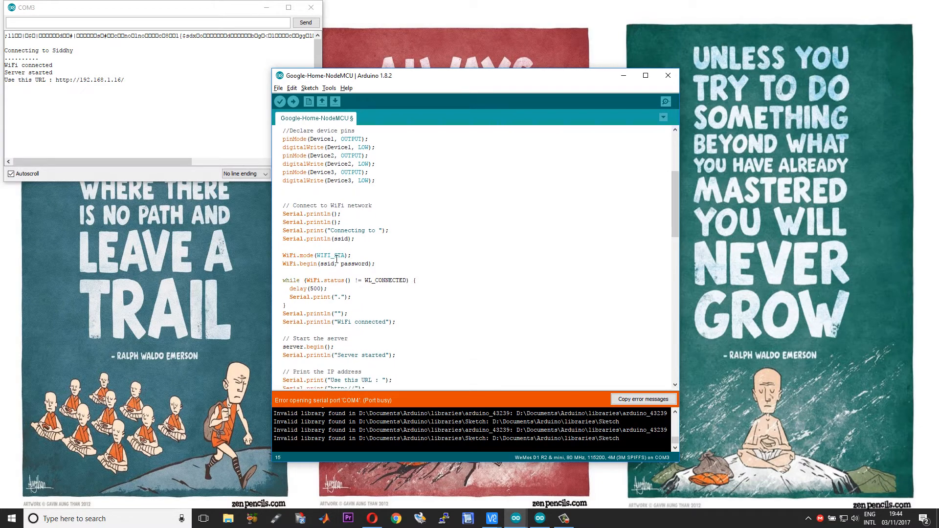
{"action": "scroll", "scroll_direction": "down", "scroll_amount": 3}
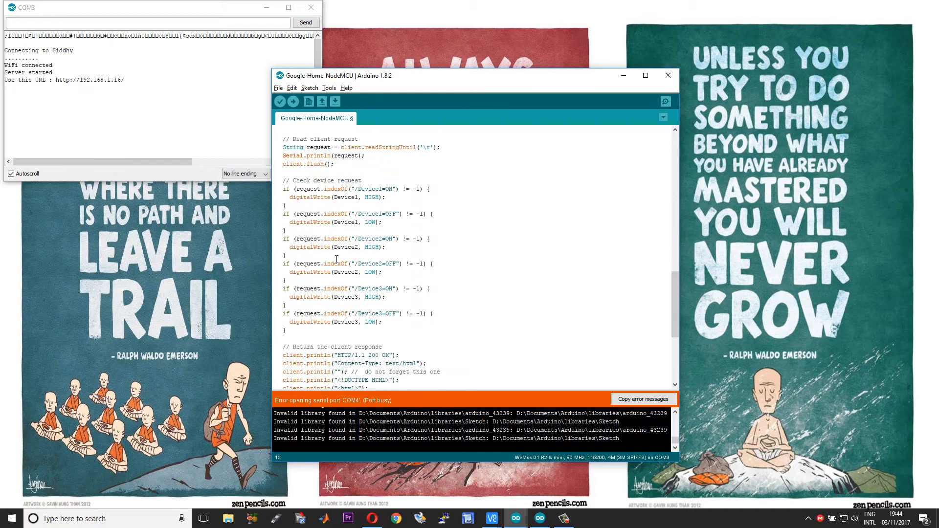
{"action": "scroll", "scroll_direction": "down", "scroll_amount": 3}
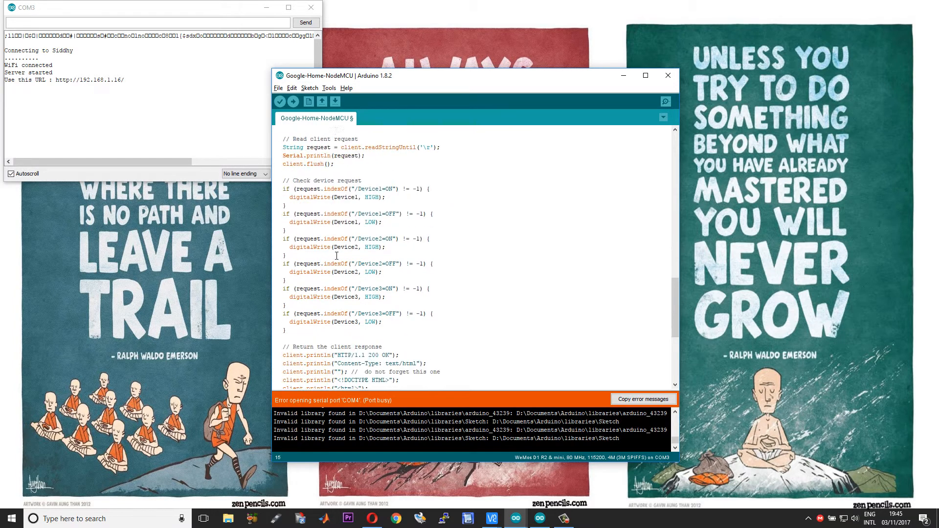
{"action": "scroll", "scroll_direction": "down", "scroll_amount": 3}
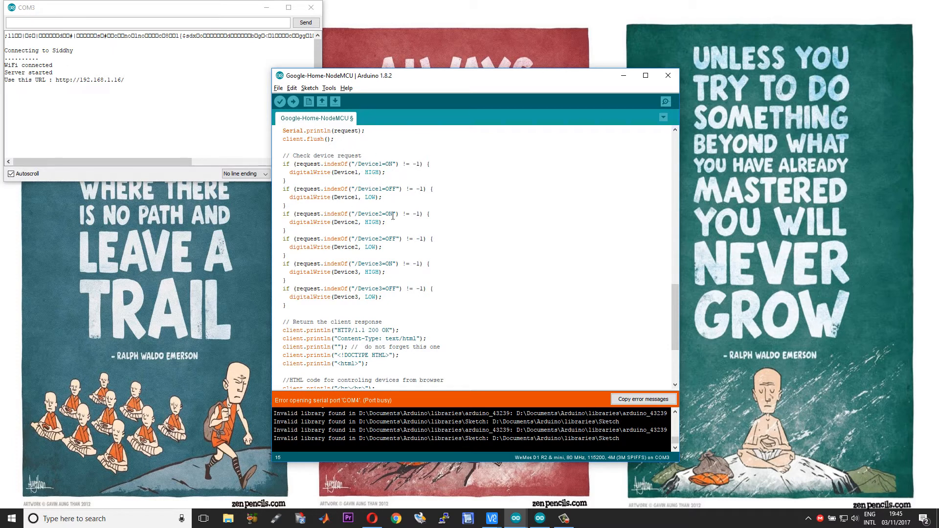
{"action": "scroll", "scroll_direction": "down", "scroll_amount": 3}
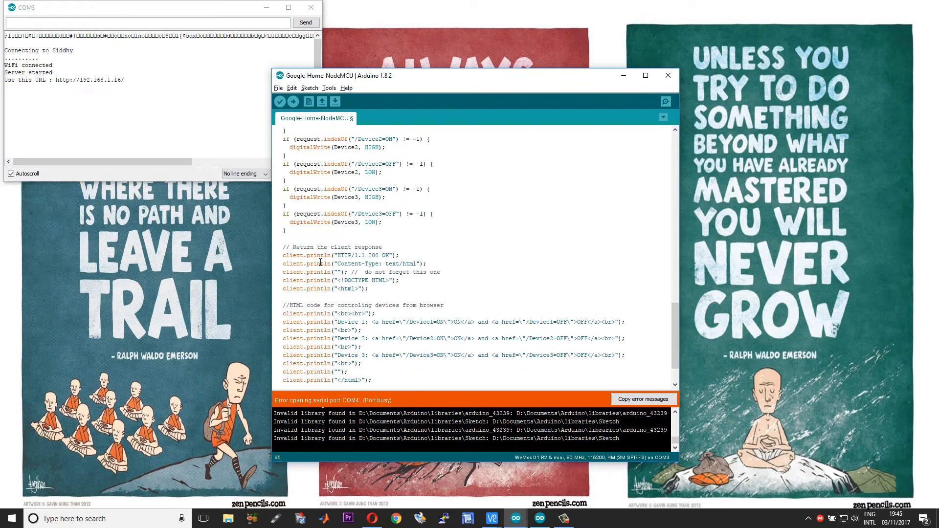
{"action": "scroll", "scroll_direction": "down", "scroll_amount": 3}
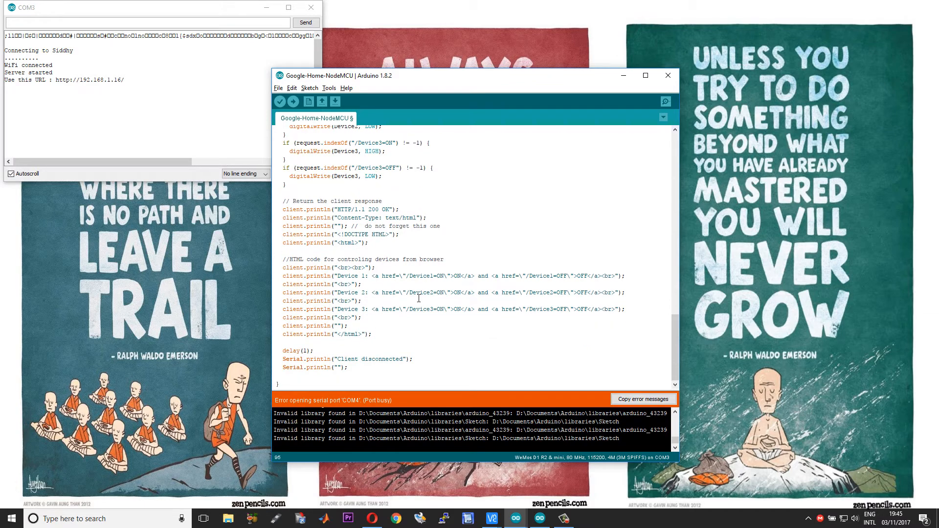
{"action": "mouse_move", "coordinate": [322, 293]}
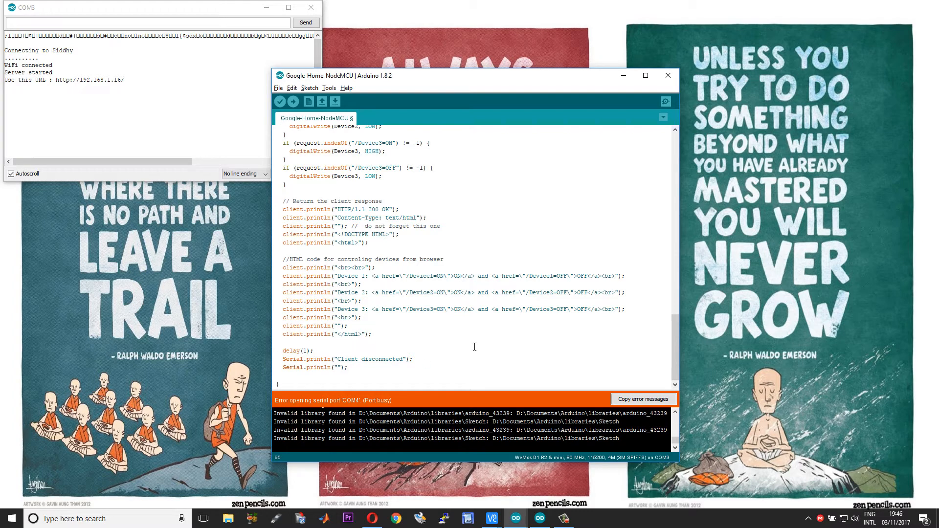
{"action": "mouse_move", "coordinate": [366, 288]}
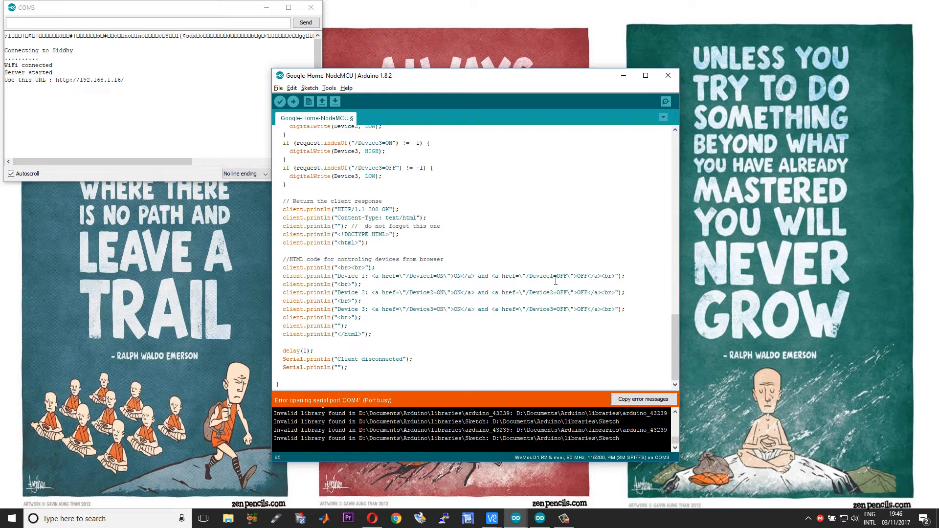
{"action": "mouse_move", "coordinate": [542, 287]}
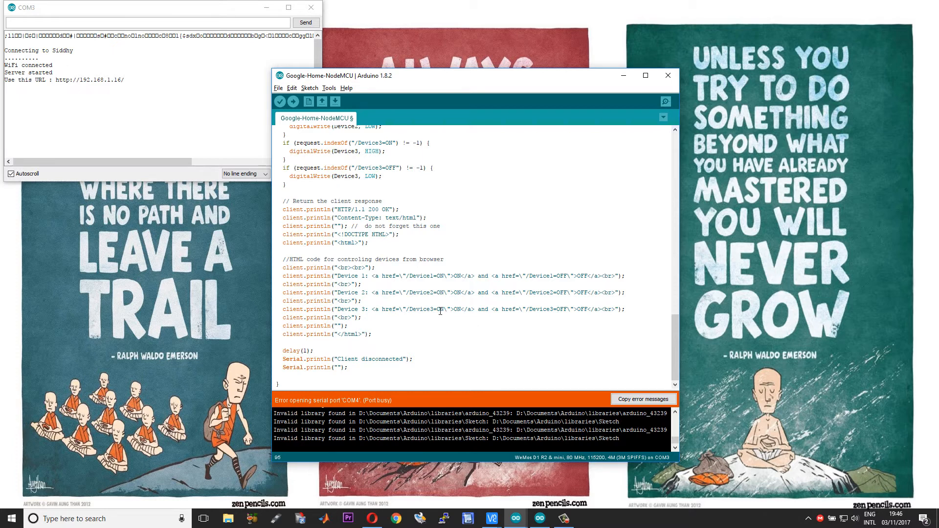
{"action": "scroll", "scroll_direction": "down", "scroll_amount": 3}
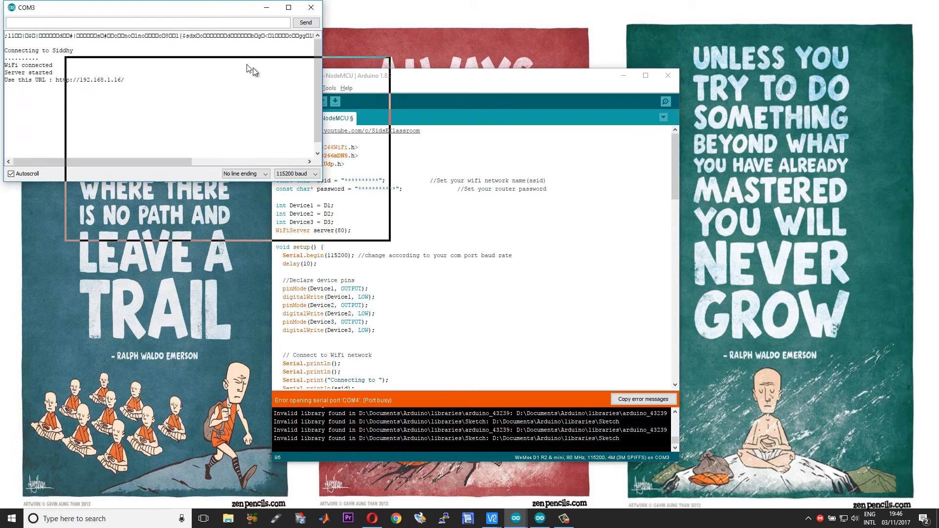
{"action": "left_click_drag", "start_coordinate": [147, 8], "coordinate": [219, 67]}
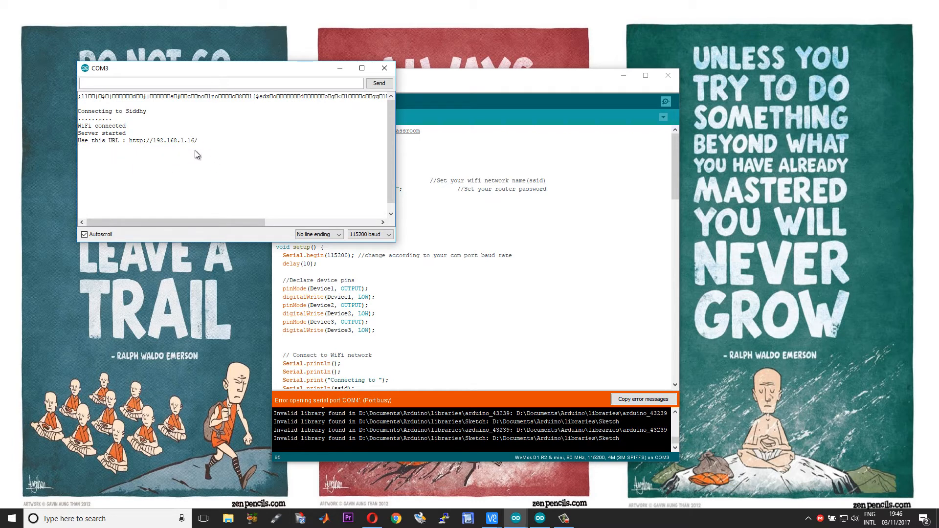
{"action": "mouse_move", "coordinate": [167, 152]}
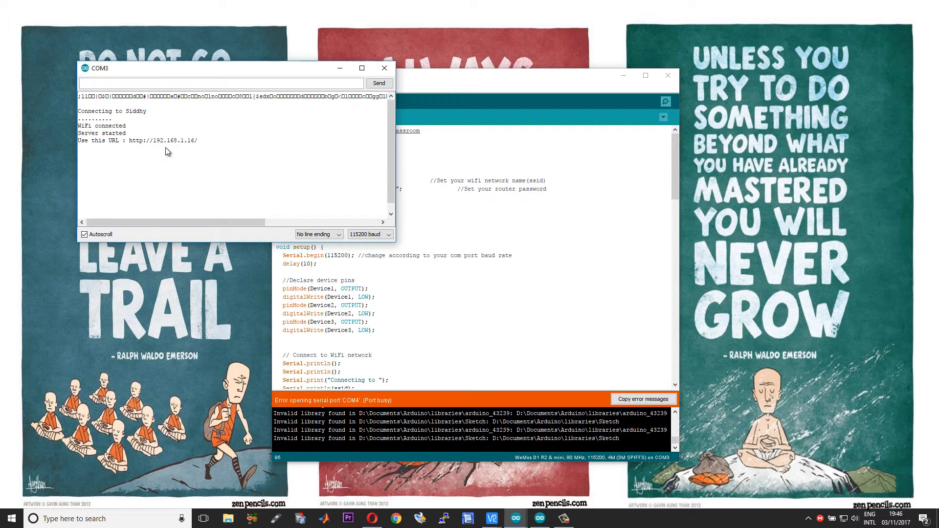
{"action": "mouse_move", "coordinate": [200, 139]}
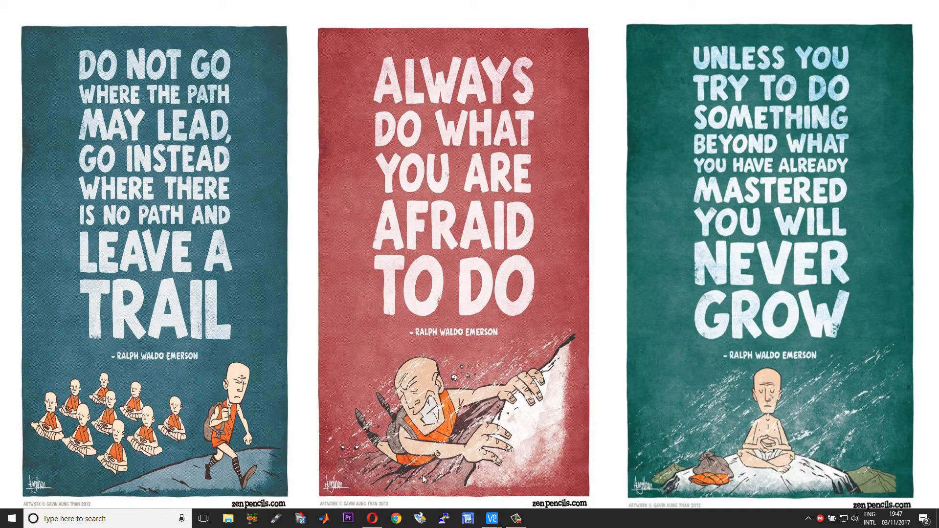
{"action": "left_click", "coordinate": [491, 518]}
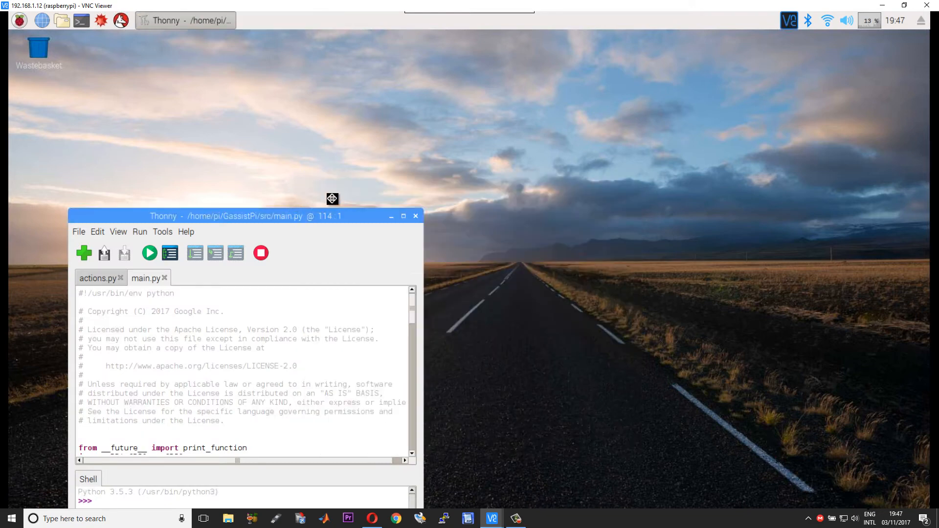
{"action": "left_click_drag", "start_coordinate": [245, 216], "coordinate": [494, 133]}
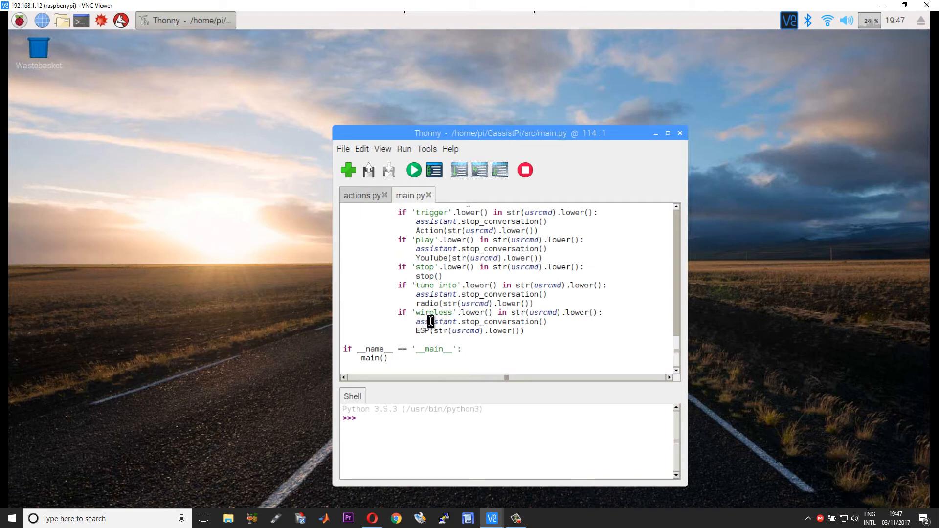
{"action": "mouse_move", "coordinate": [451, 313]}
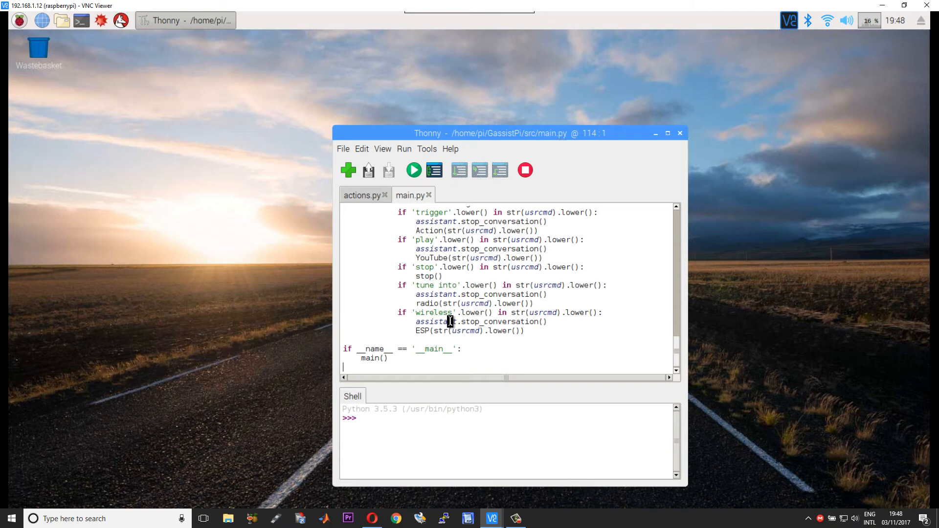
{"action": "mouse_move", "coordinate": [441, 317]}
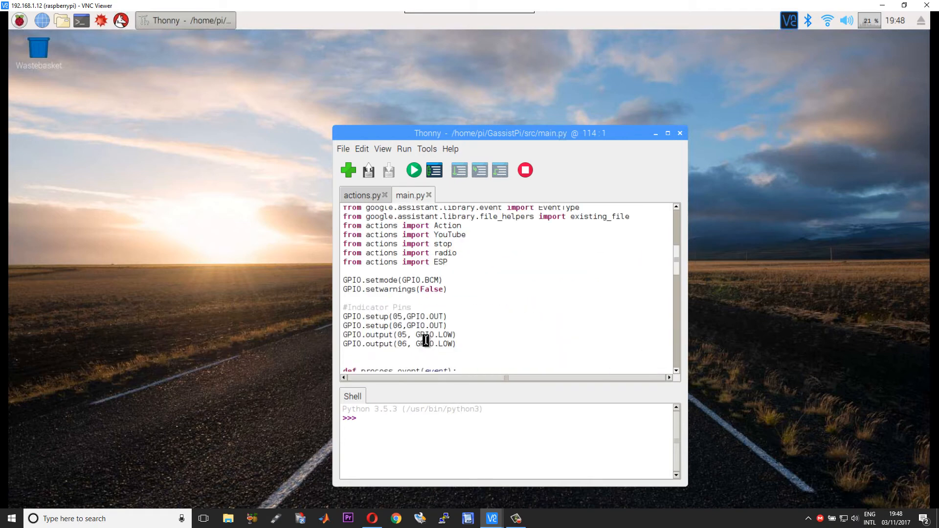
{"action": "scroll", "scroll_direction": "down", "scroll_amount": 3}
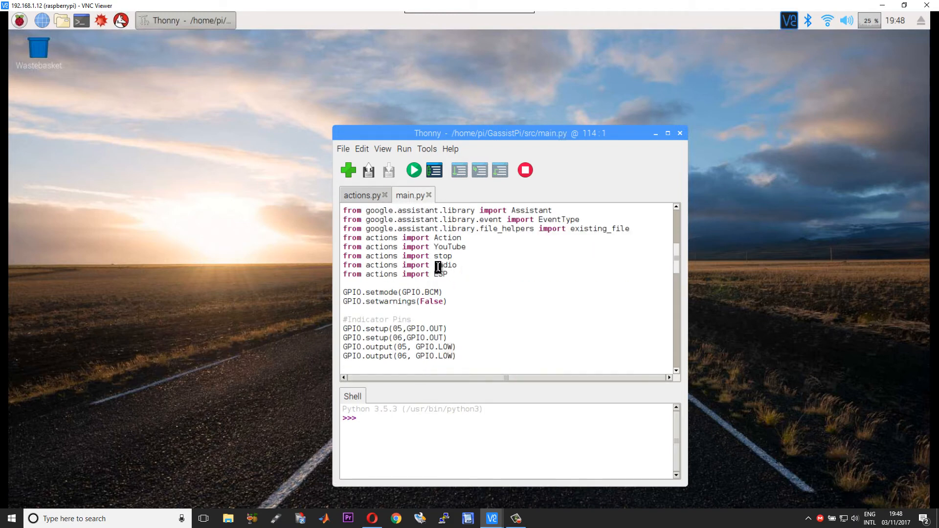
- Close main.py and review actions.py's device names, /Device1–/Device3 ids and ESP functions
{"action": "left_click", "coordinate": [361, 195]}
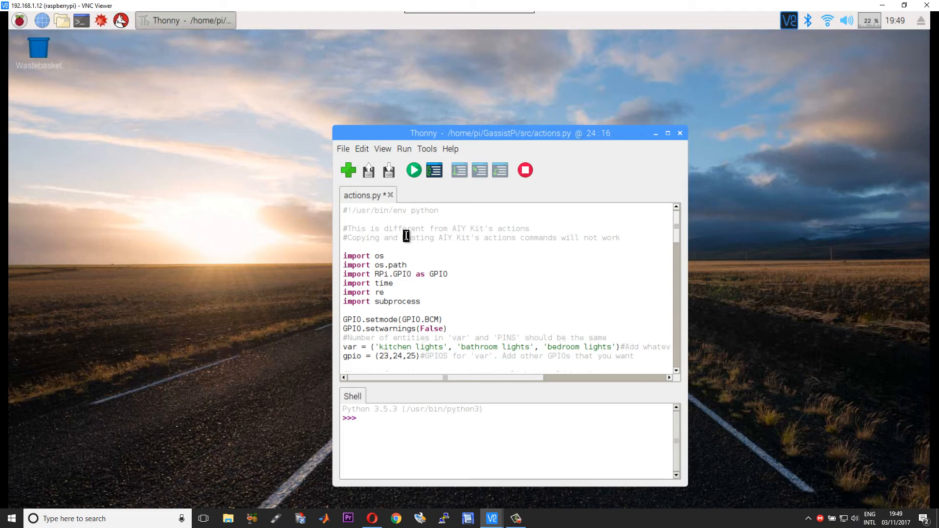
{"action": "scroll", "scroll_direction": "down", "scroll_amount": 3}
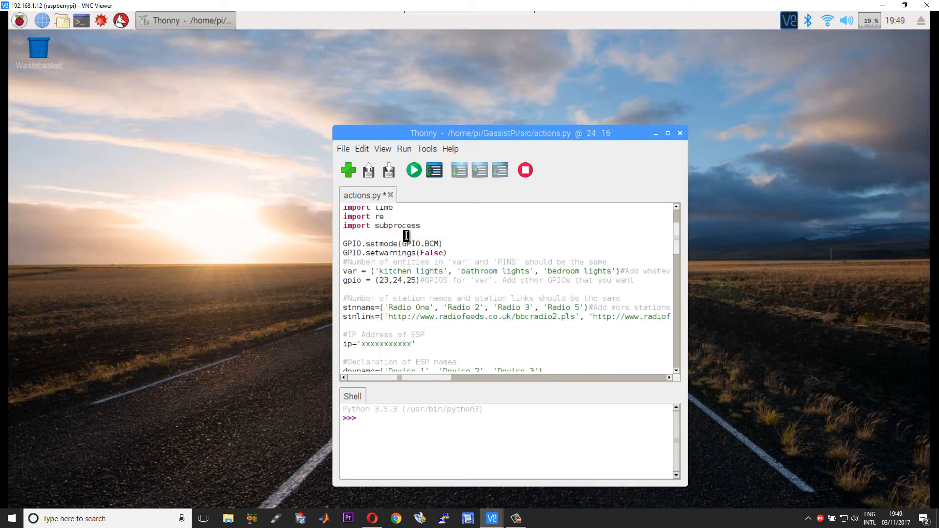
{"action": "scroll", "scroll_direction": "down", "scroll_amount": 3}
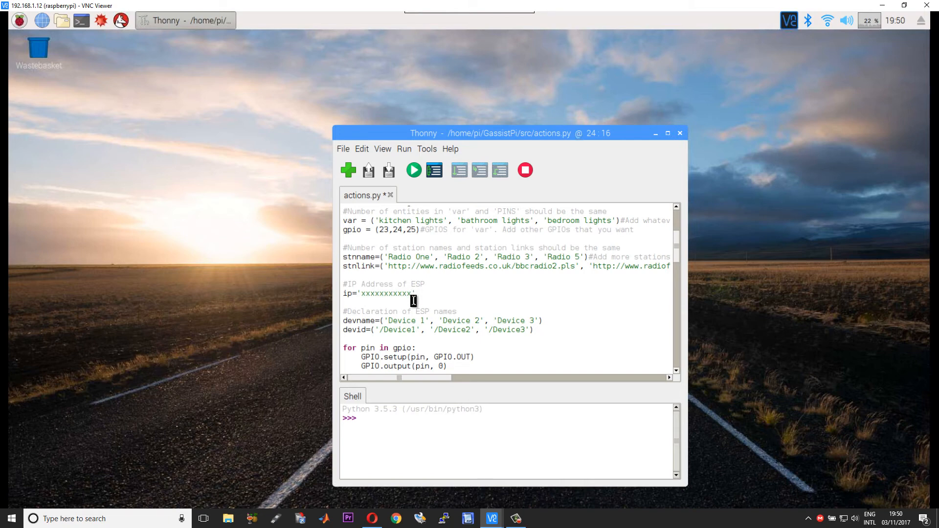
{"action": "scroll", "scroll_direction": "down", "scroll_amount": 3}
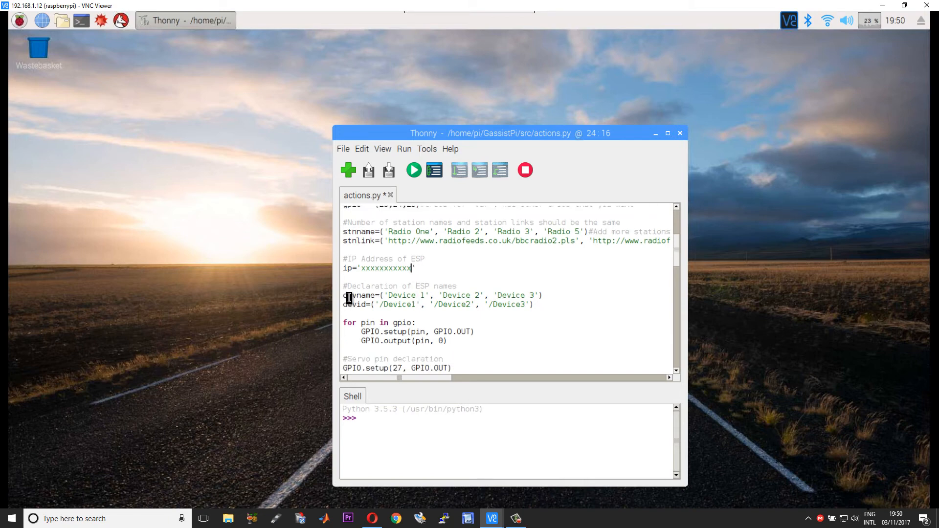
{"action": "mouse_move", "coordinate": [459, 291]}
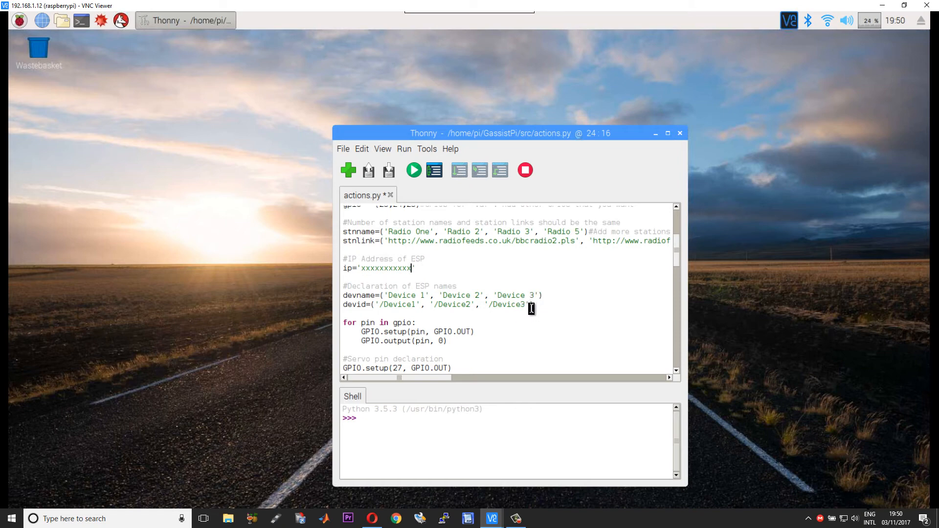
{"action": "mouse_move", "coordinate": [534, 313]}
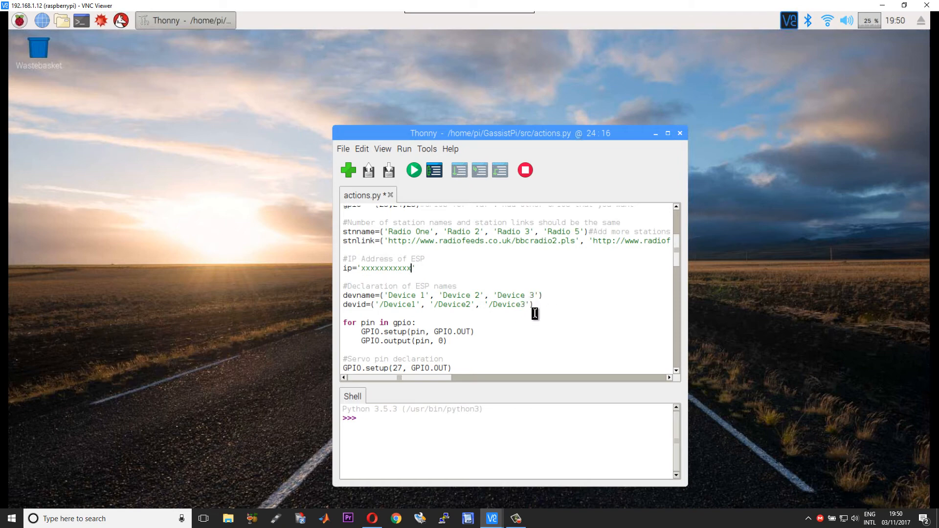
{"action": "scroll", "scroll_direction": "down", "scroll_amount": 3}
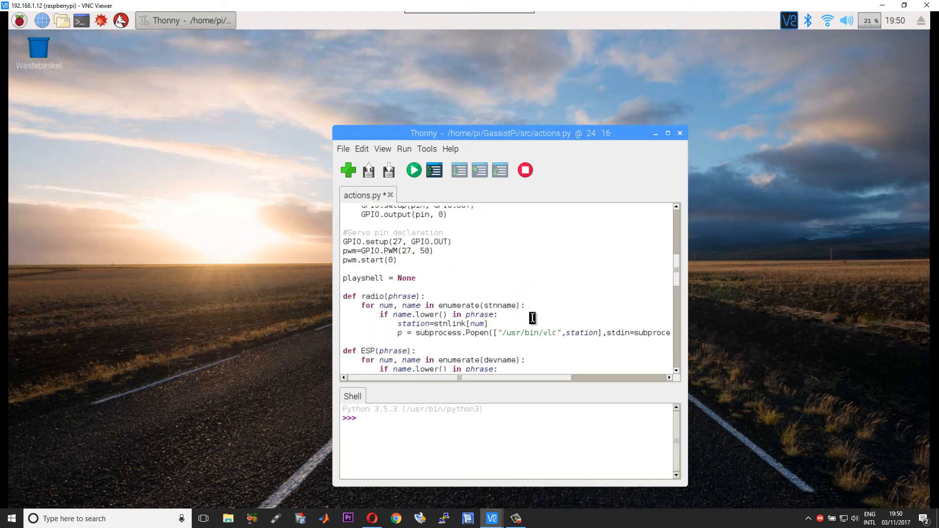
{"action": "scroll", "scroll_direction": "down", "scroll_amount": 3}
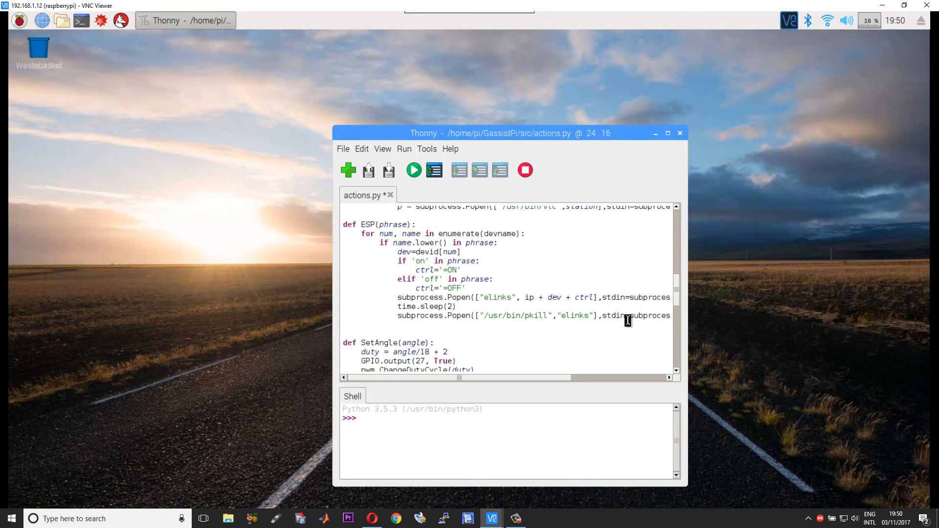
{"action": "scroll", "scroll_direction": "up", "scroll_amount": 3}
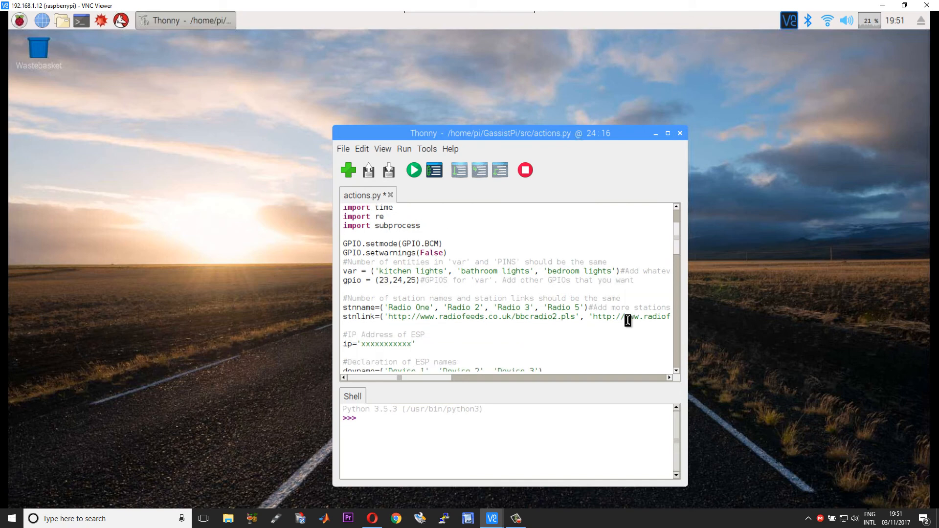
{"action": "mouse_move", "coordinate": [354, 299]}
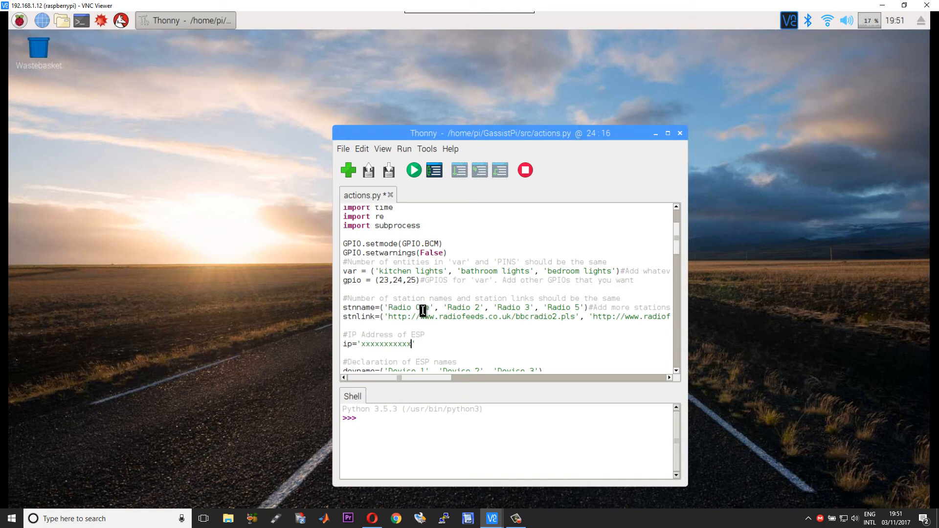
{"action": "mouse_move", "coordinate": [429, 313]}
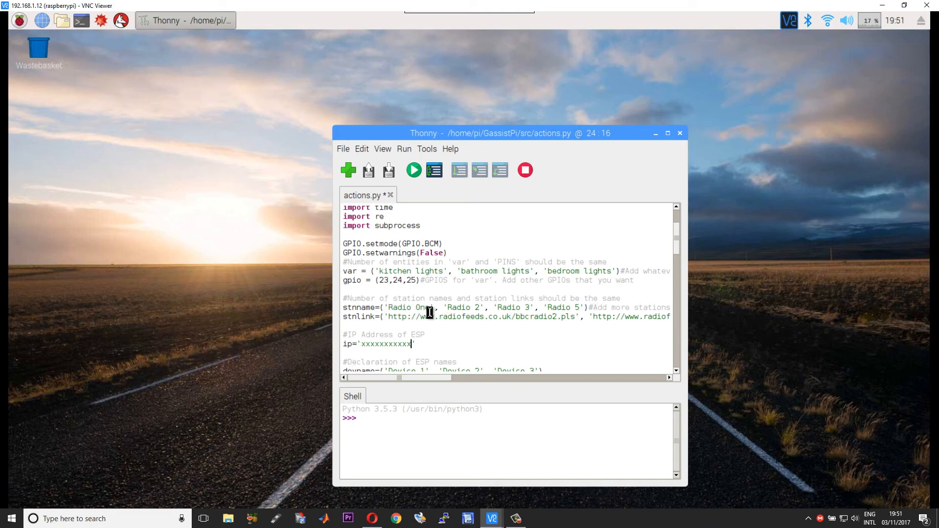
{"action": "mouse_move", "coordinate": [480, 311]}
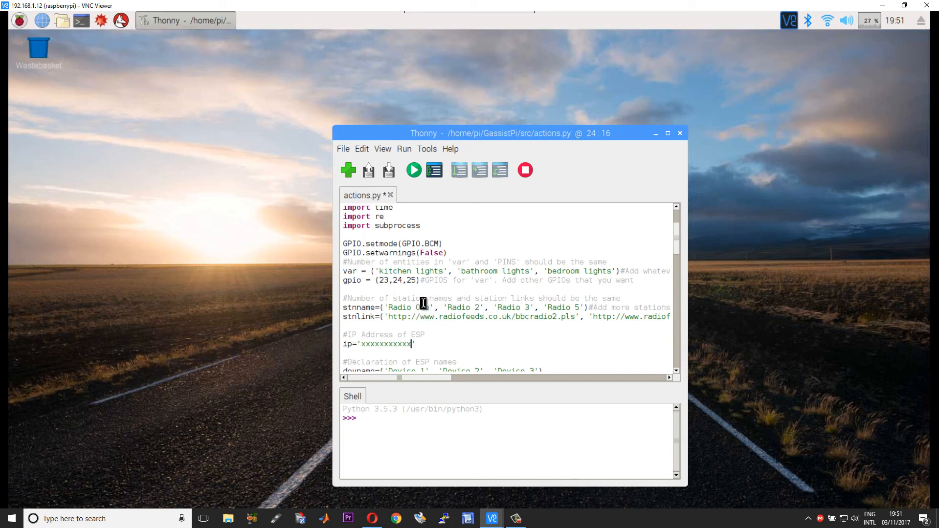
{"action": "mouse_move", "coordinate": [425, 302]}
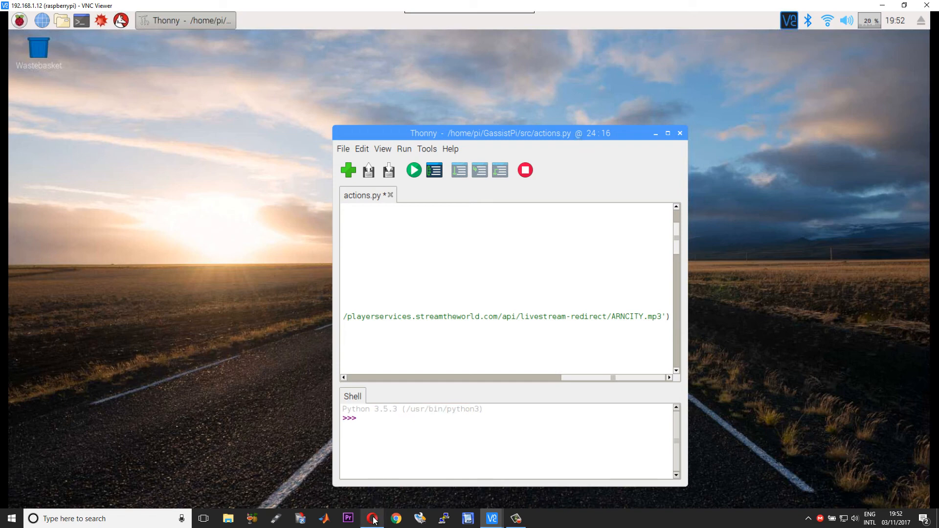
- Bring the Opera browser forward from the Windows taskbar
{"action": "left_click", "coordinate": [372, 519]}
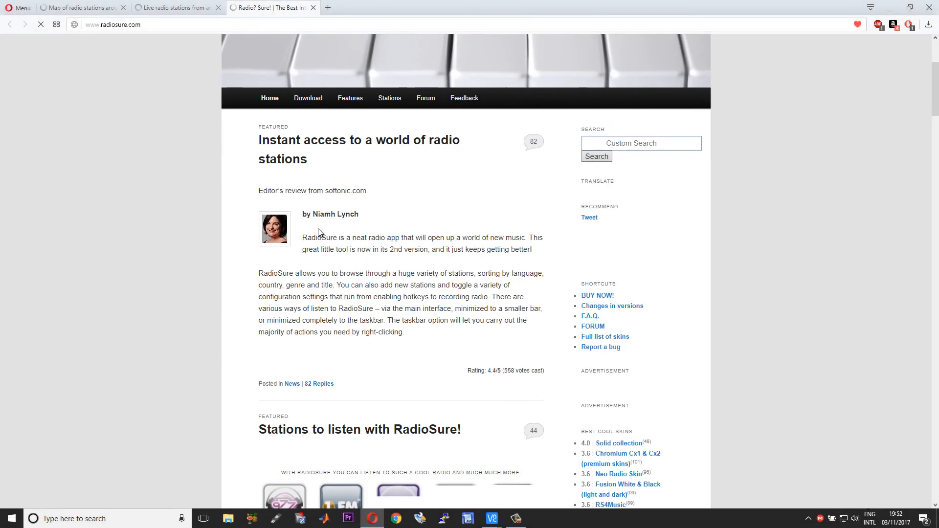
{"action": "scroll", "scroll_direction": "down", "scroll_amount": 3}
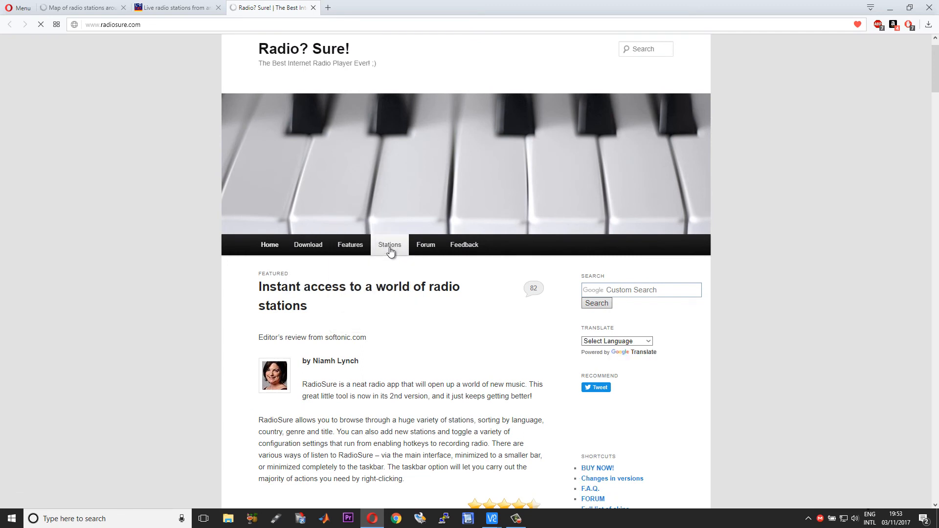
{"action": "left_click", "coordinate": [390, 245]}
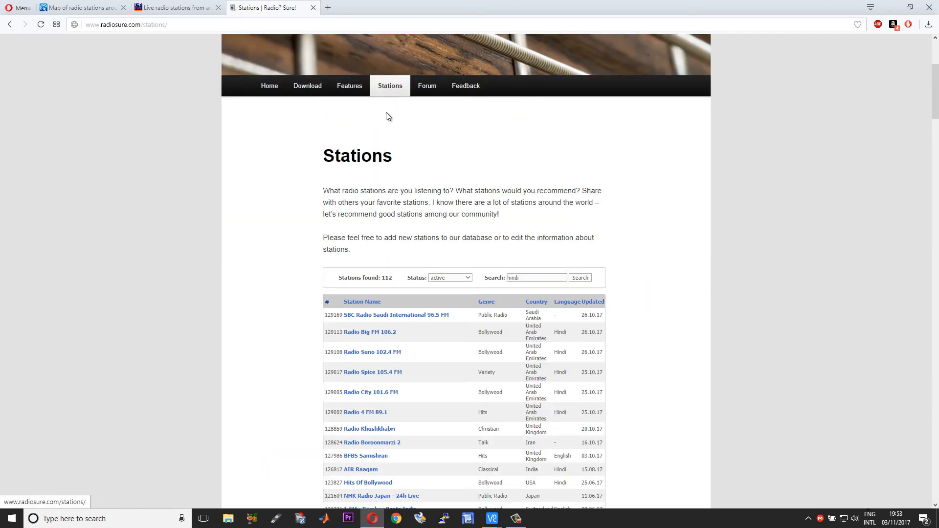
{"action": "scroll", "scroll_direction": "down", "scroll_amount": 3}
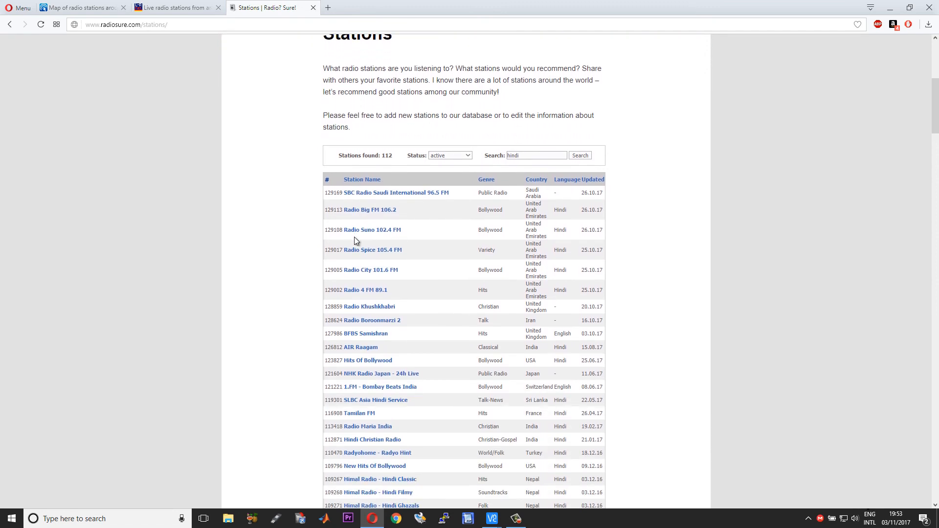
{"action": "mouse_move", "coordinate": [400, 246]}
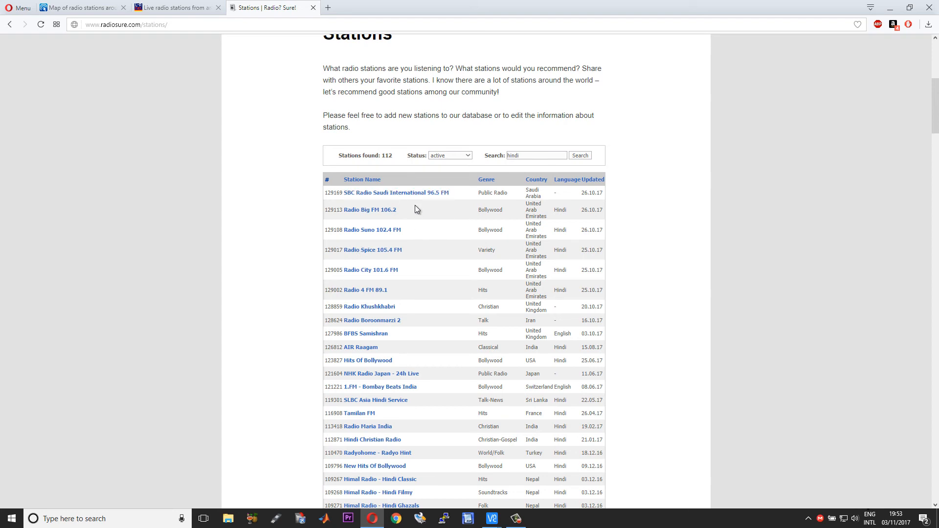
{"action": "mouse_move", "coordinate": [370, 209]}
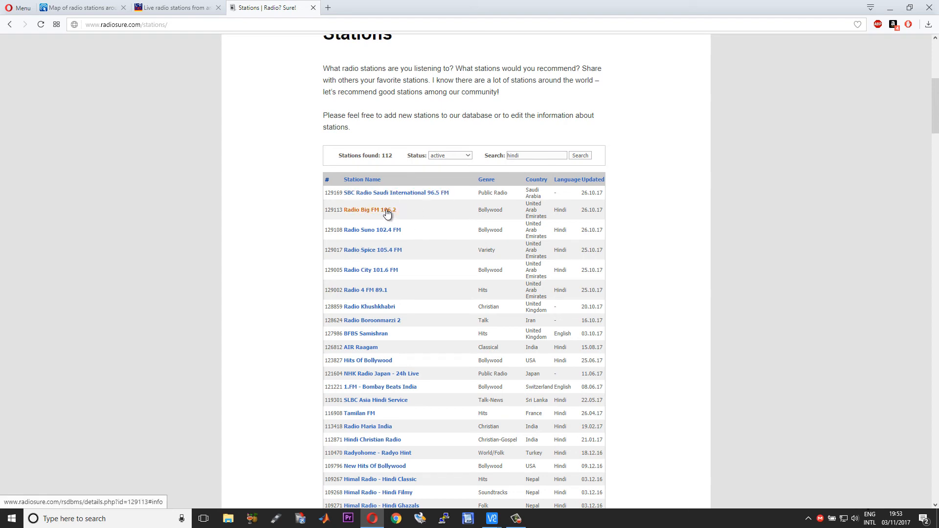
{"action": "left_click", "coordinate": [370, 210]}
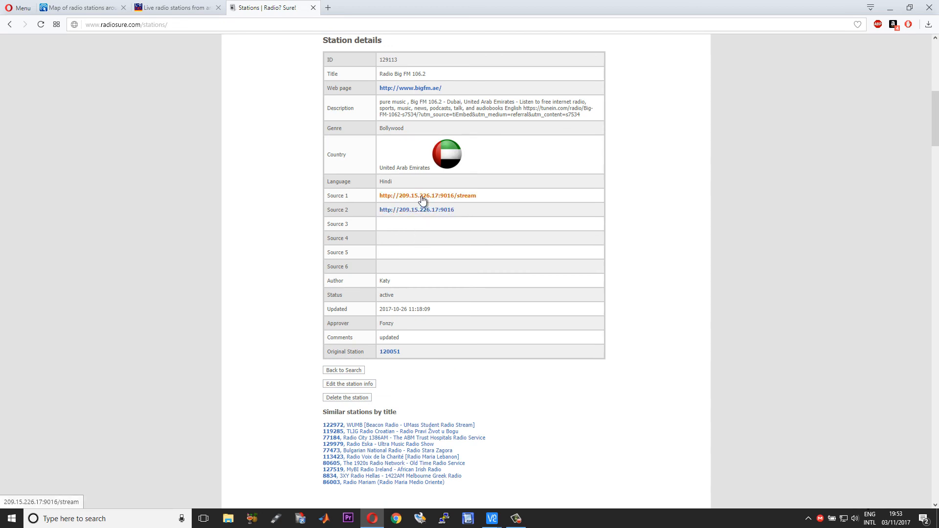
{"action": "mouse_move", "coordinate": [441, 217]}
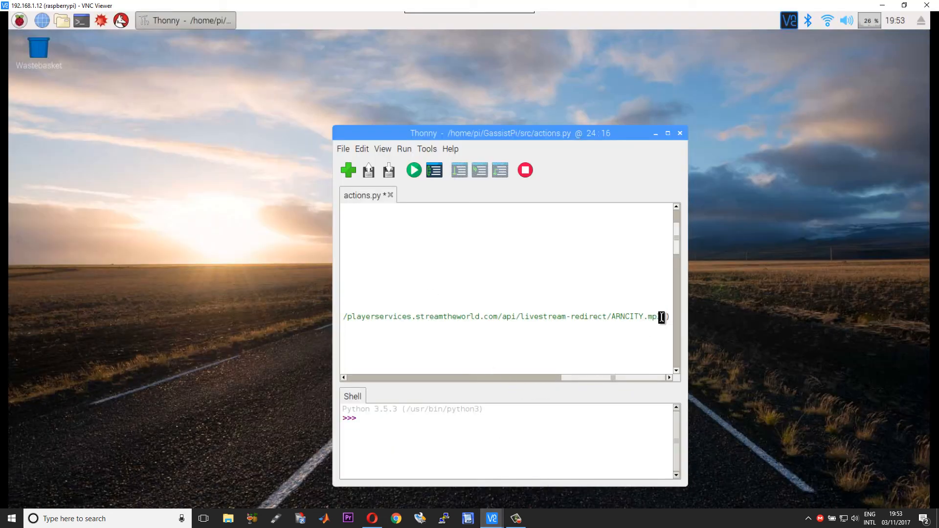
{"action": "type", "text": "3'"}
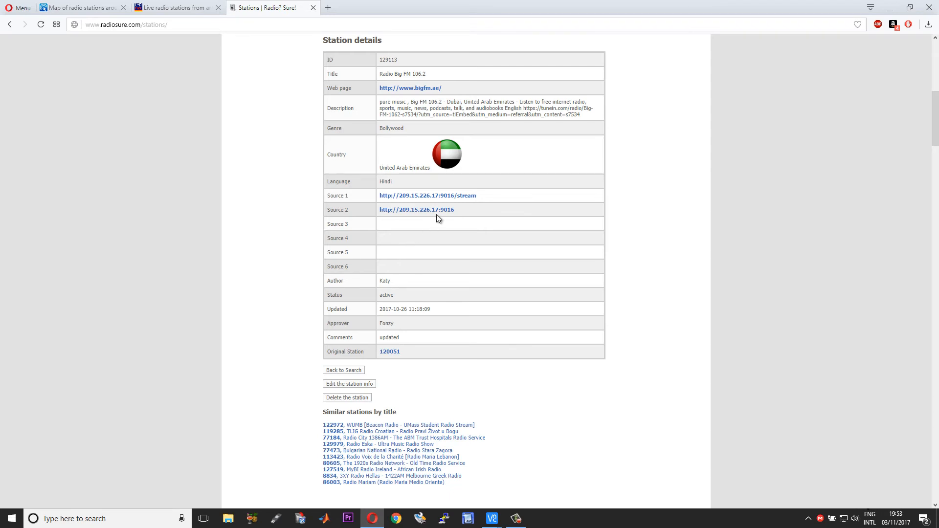
{"action": "mouse_move", "coordinate": [457, 211]}
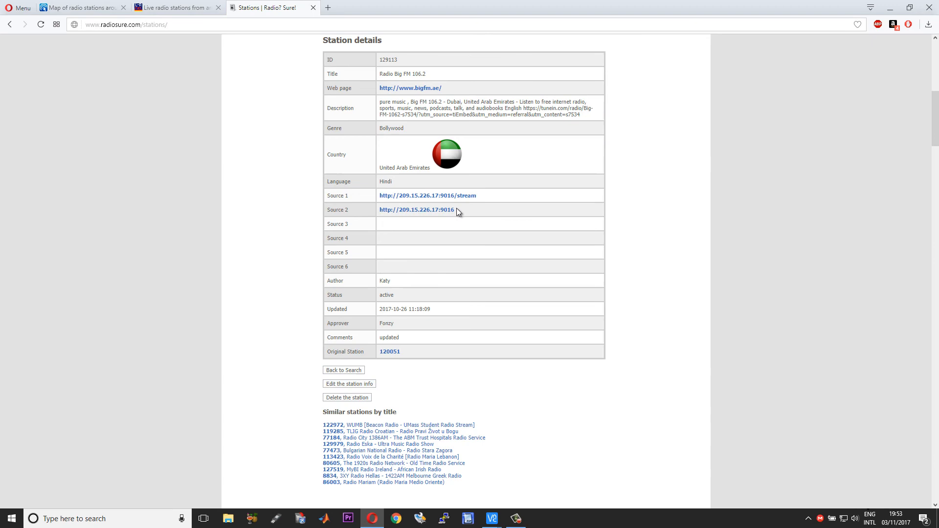
{"action": "double_click", "coordinate": [415, 210]}
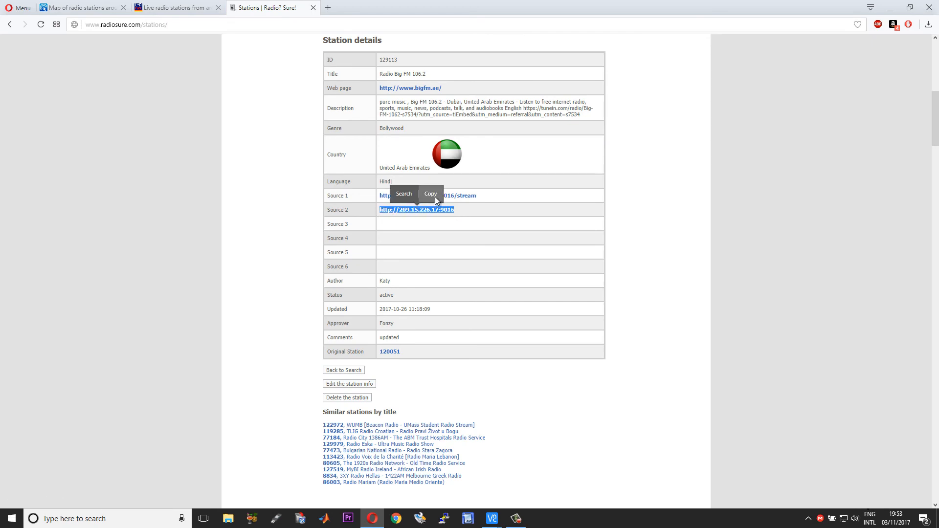
{"action": "left_click", "coordinate": [491, 518]}
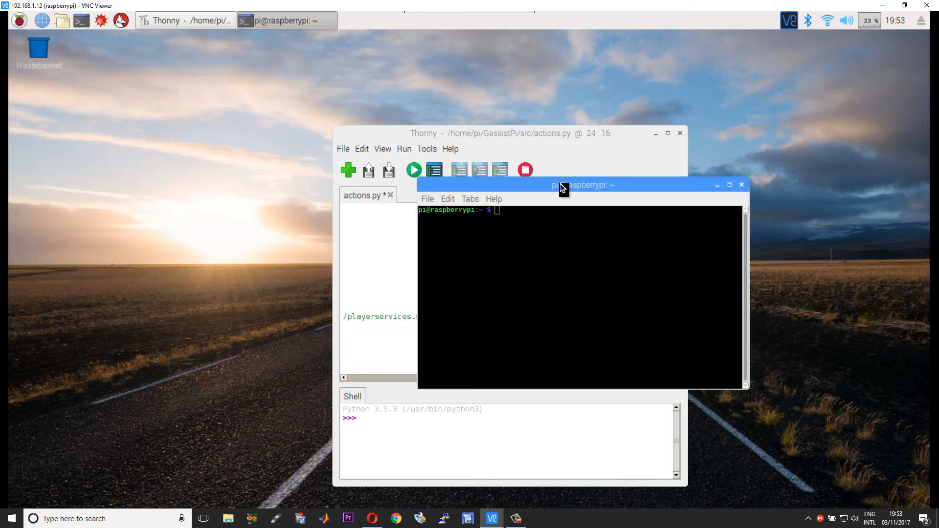
{"action": "type", "text": "vlc"}
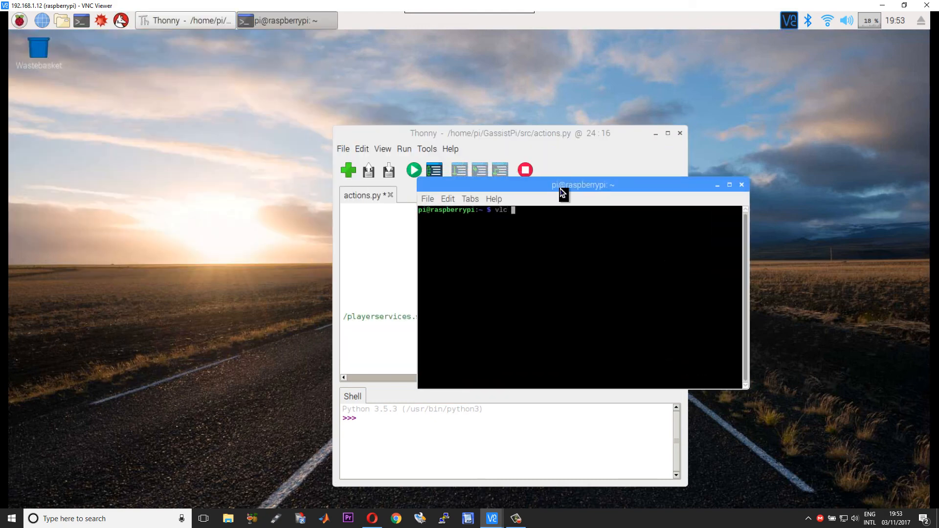
{"action": "type", "text": "http://209.15.226.17:9016"}
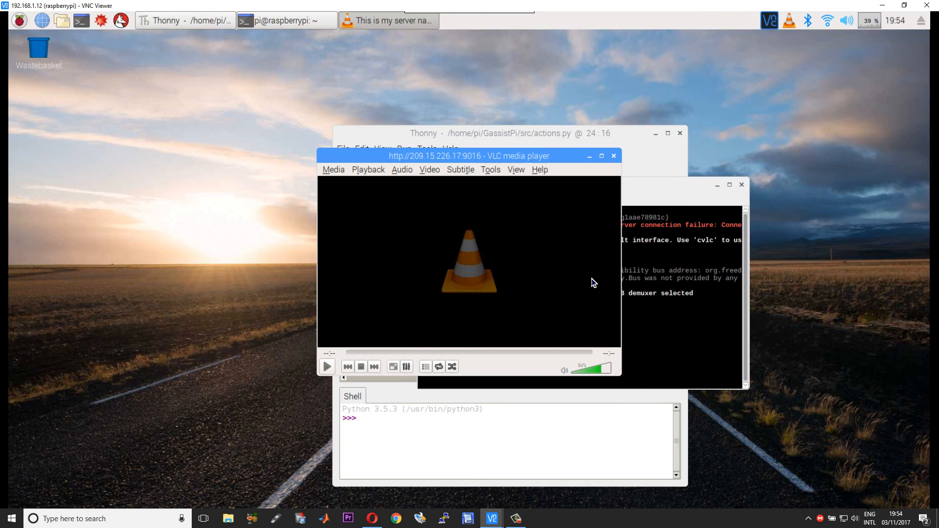
{"action": "left_click", "coordinate": [327, 366]}
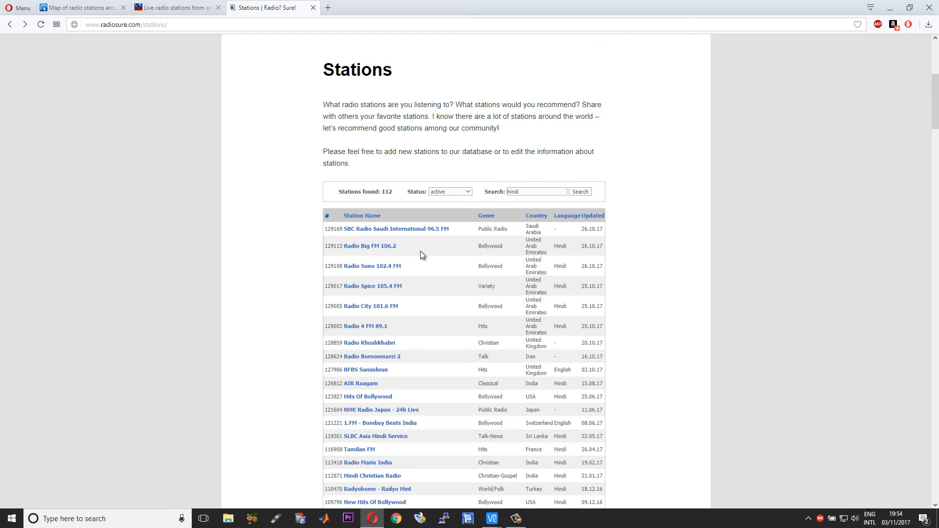
{"action": "scroll", "scroll_direction": "down", "scroll_amount": 3}
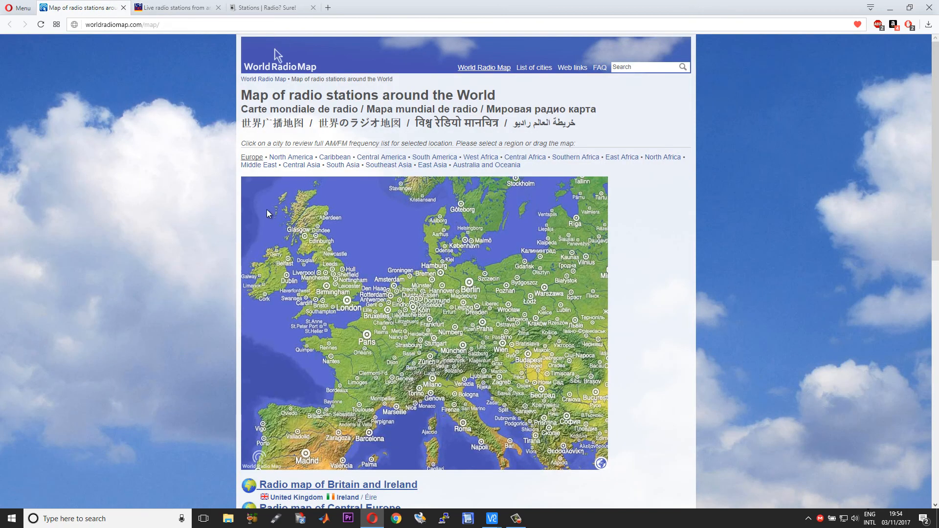
{"action": "scroll", "scroll_direction": "down", "scroll_amount": 3}
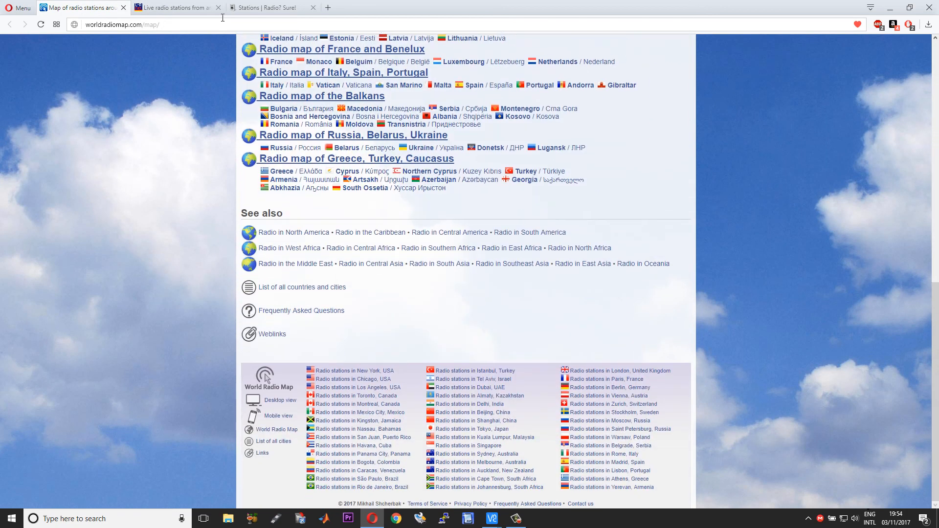
{"action": "left_click", "coordinate": [269, 7]}
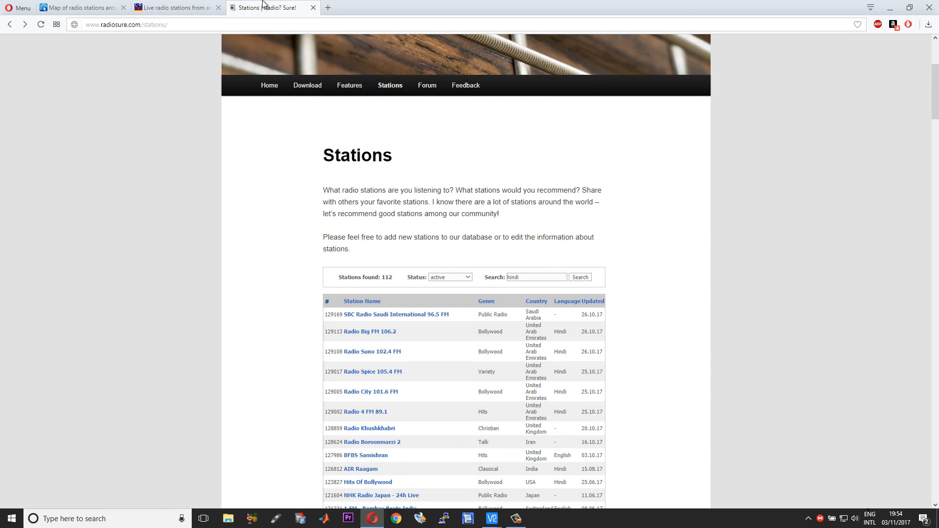
{"action": "mouse_move", "coordinate": [588, 250]}
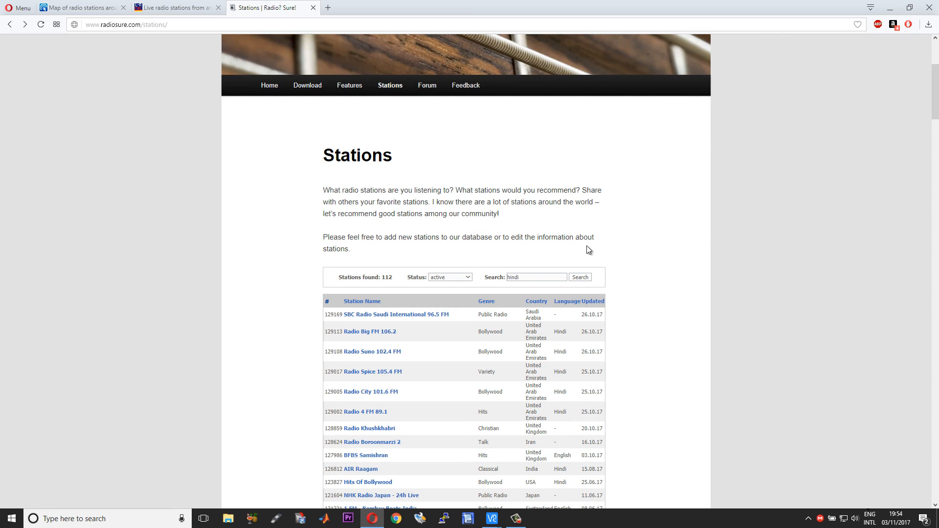